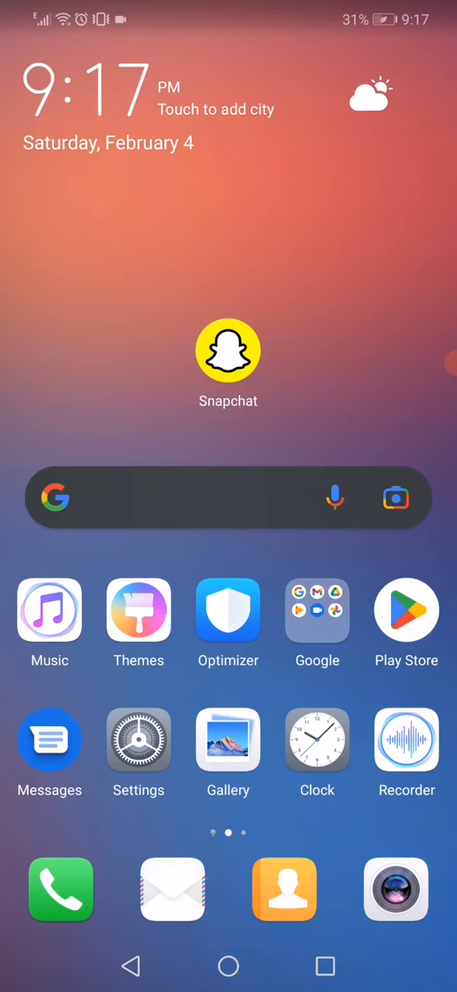
Go from the home screen through Settings and Apps to Snapchat's App info page
left_click(138, 740)
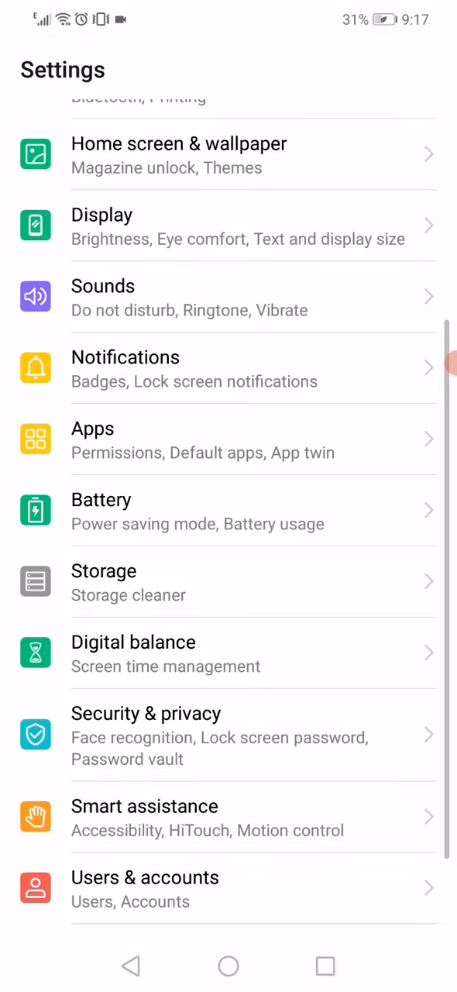
left_click(229, 440)
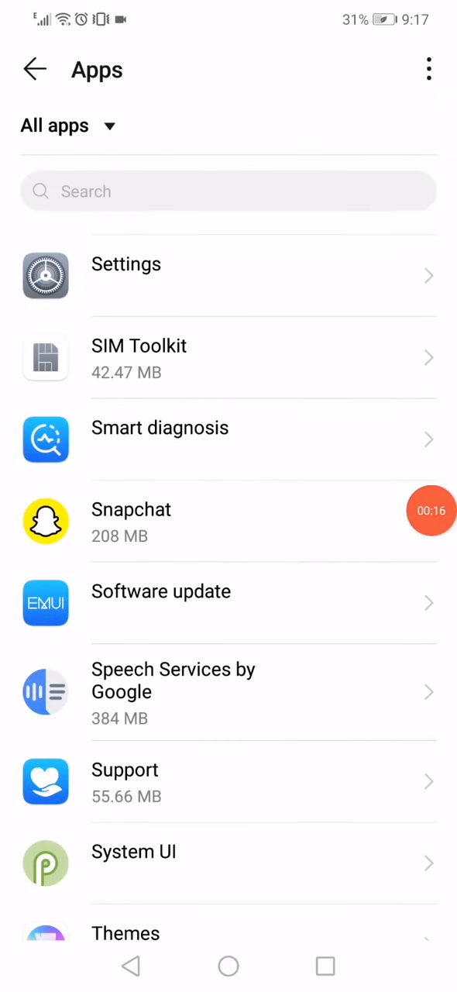
left_click(228, 522)
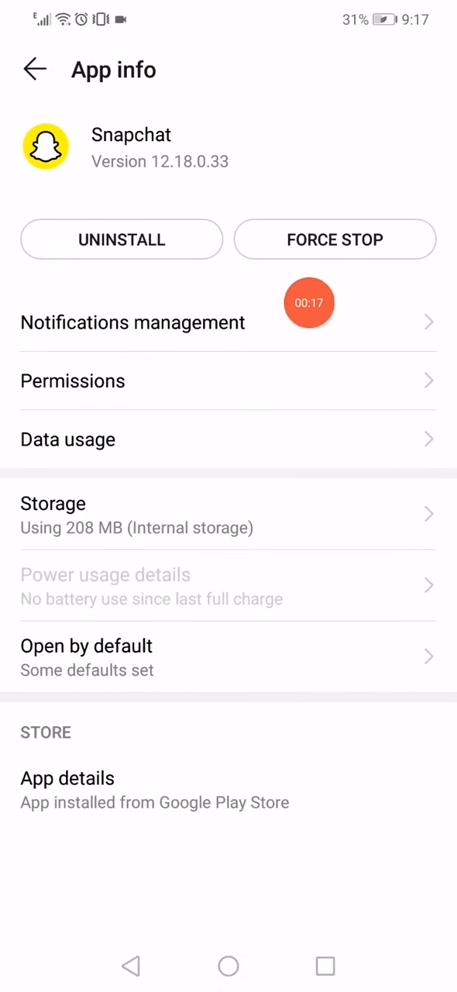
In Snapchat's notification management, switch Priority display off and back on
left_click(132, 323)
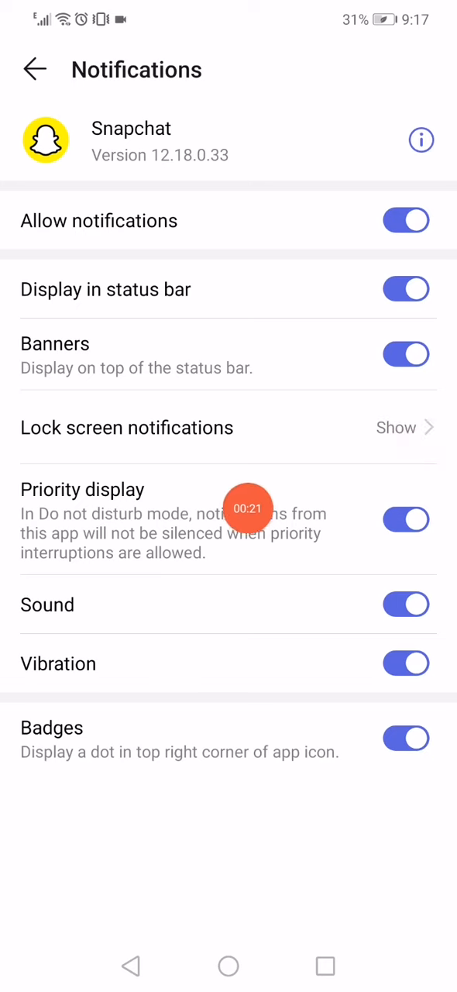
left_click(406, 520)
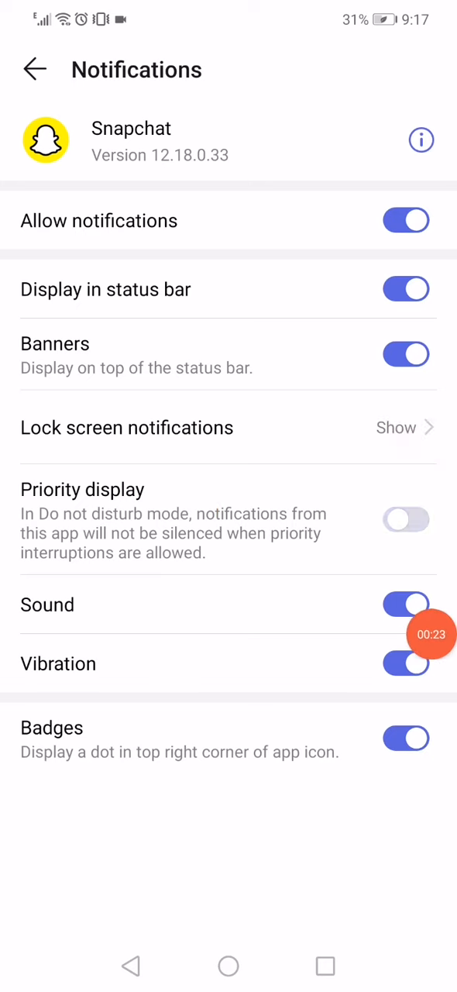
left_click(406, 520)
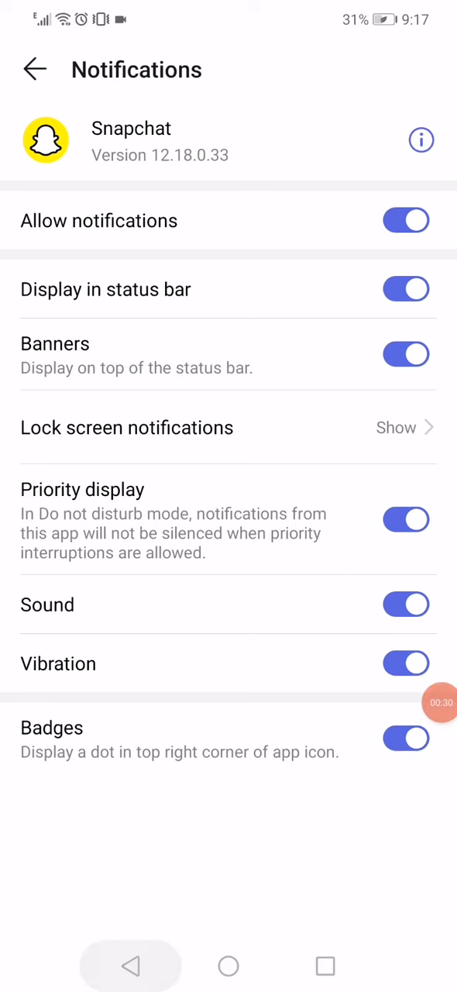
Back out of Snapchat's app info and permissions pages, then return home
left_click(34, 69)
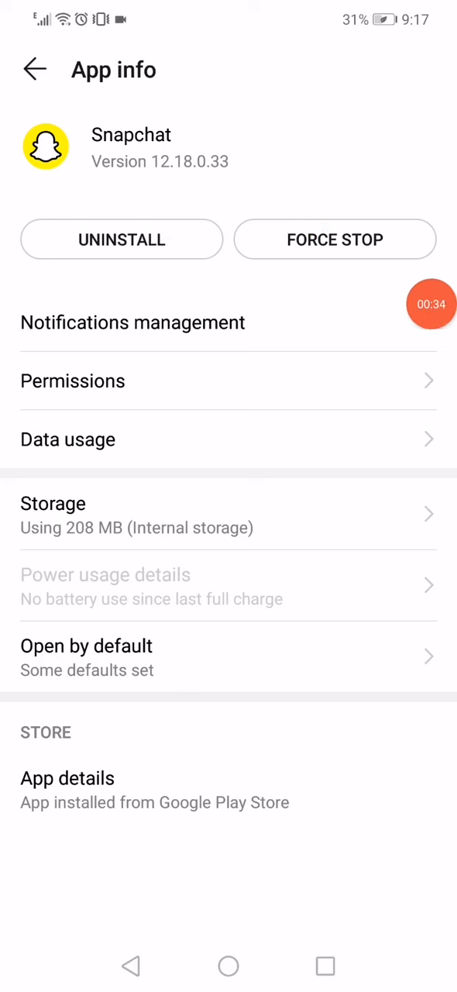
mouse_move(162, 402)
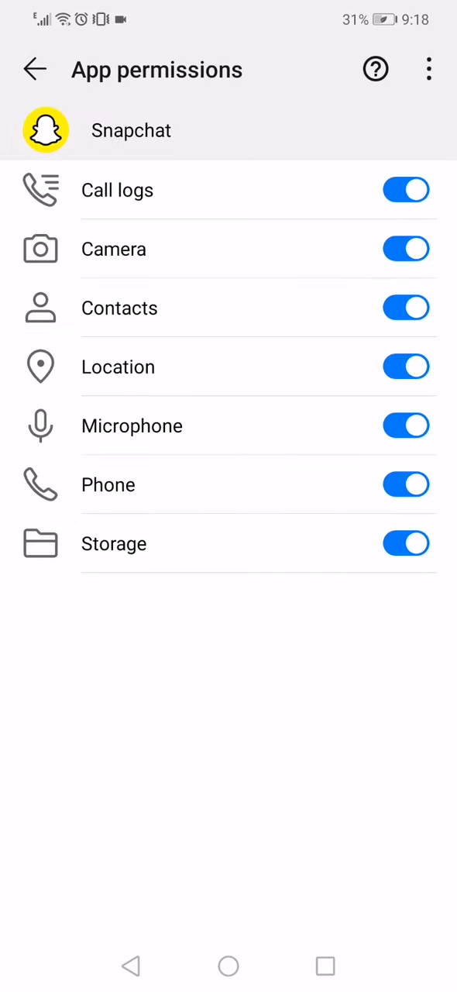
left_click(35, 69)
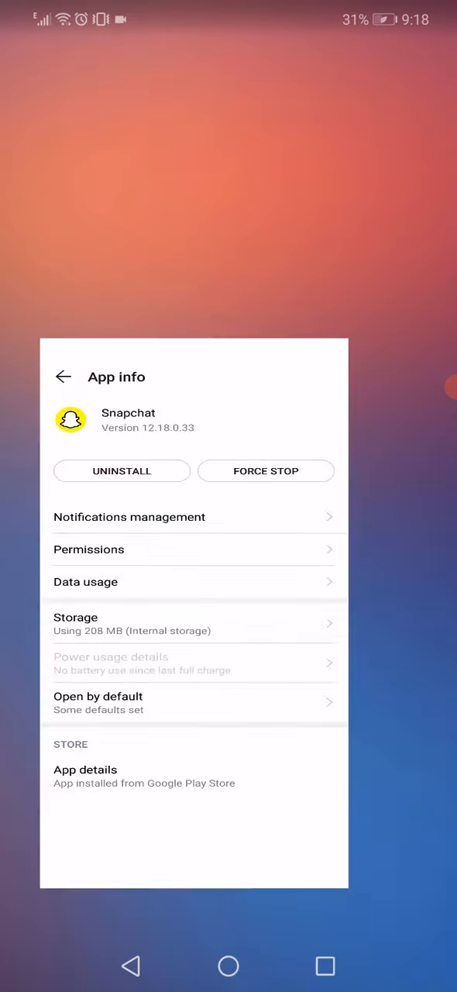
left_click(228, 966)
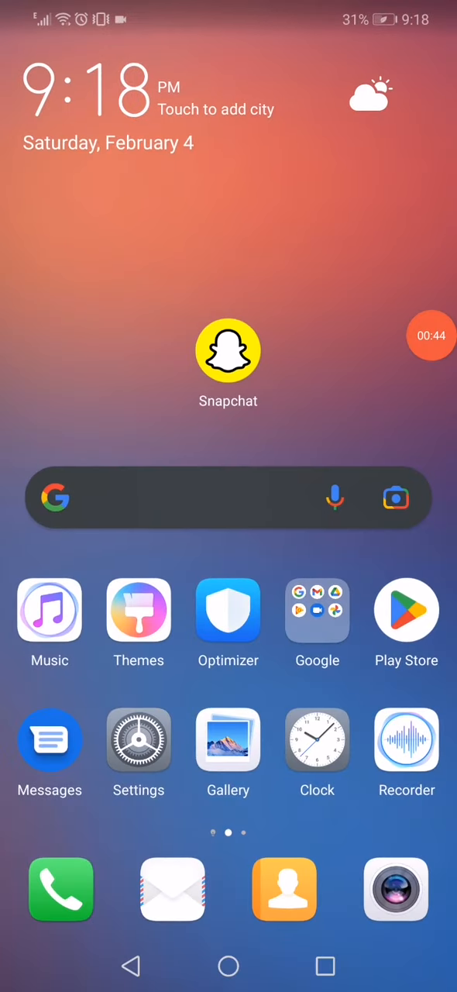